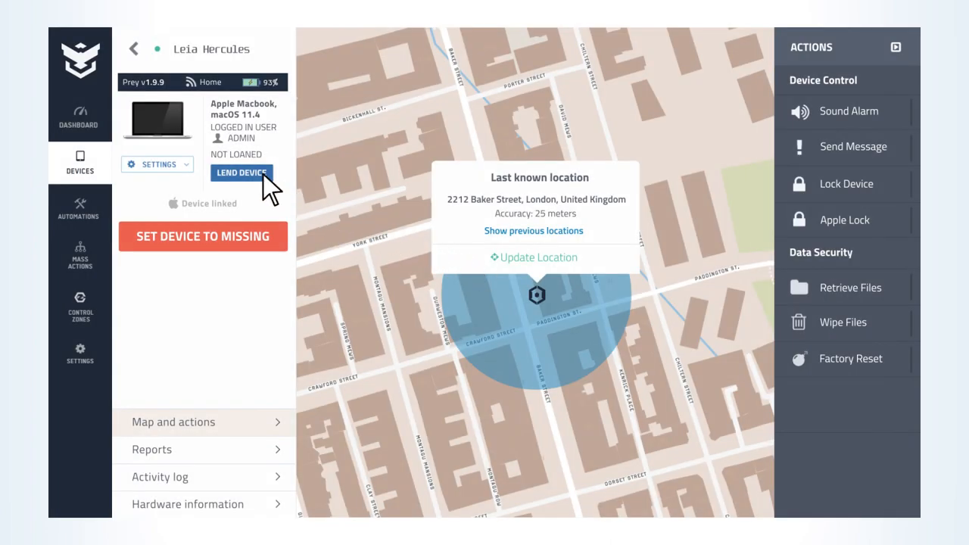
Lend the Apple Macbook to Faye at Spyroco with a loan period ending 05-20-2022.
left_click(242, 172)
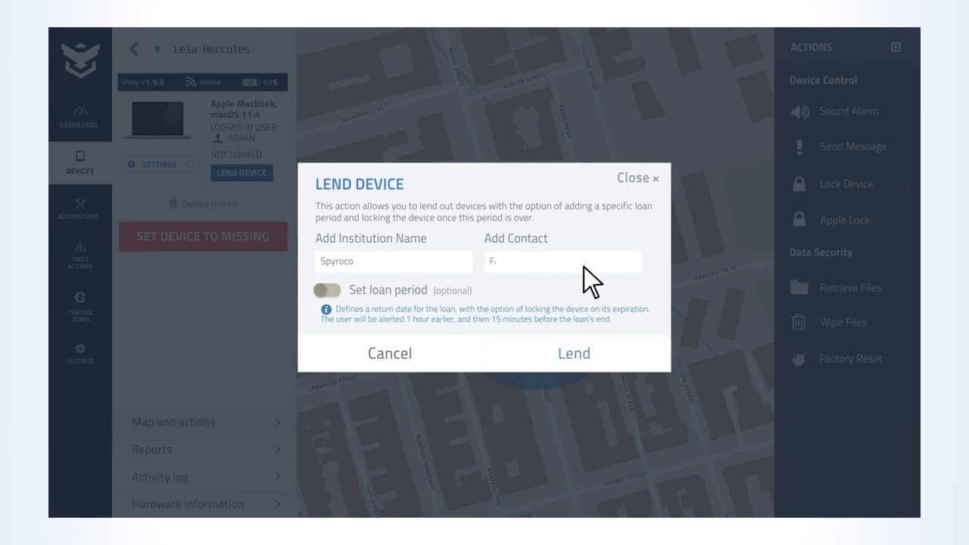
left_click(326, 289)
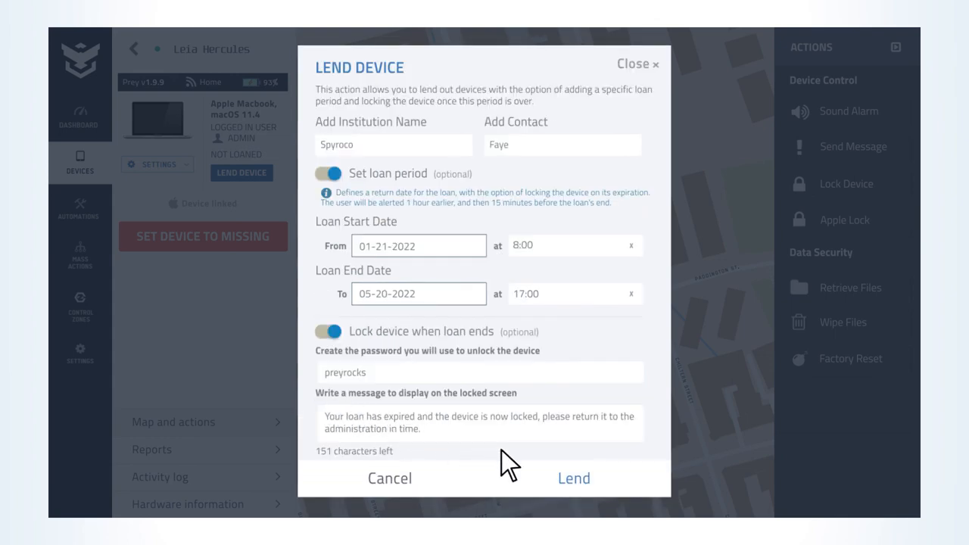
left_click(573, 477)
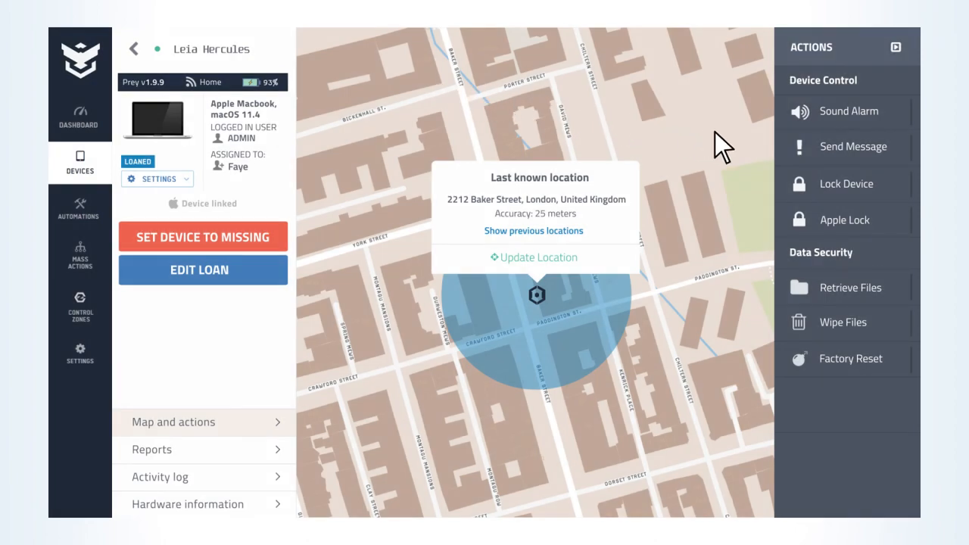
Send the Macbook a message saying it is marked lost and to contact the admin.
left_click(852, 146)
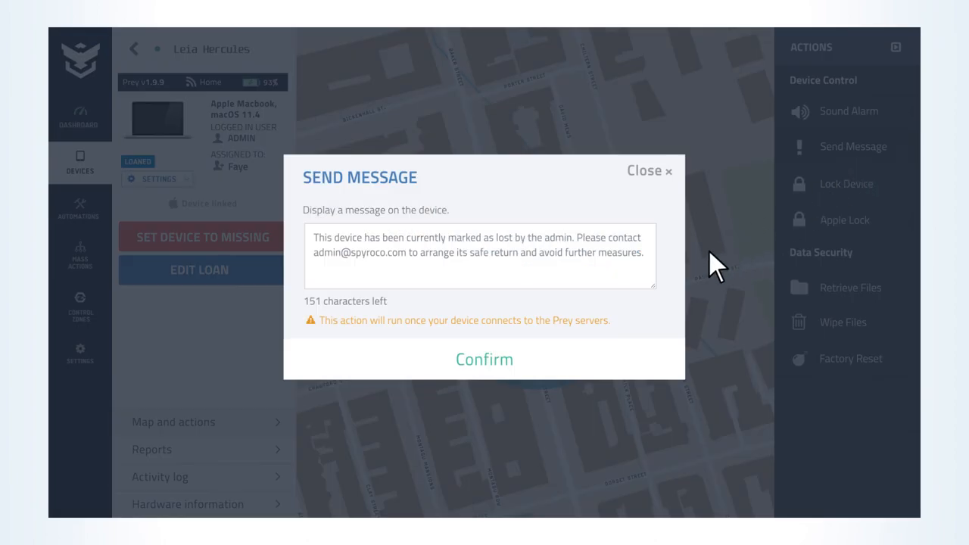
left_click(484, 359)
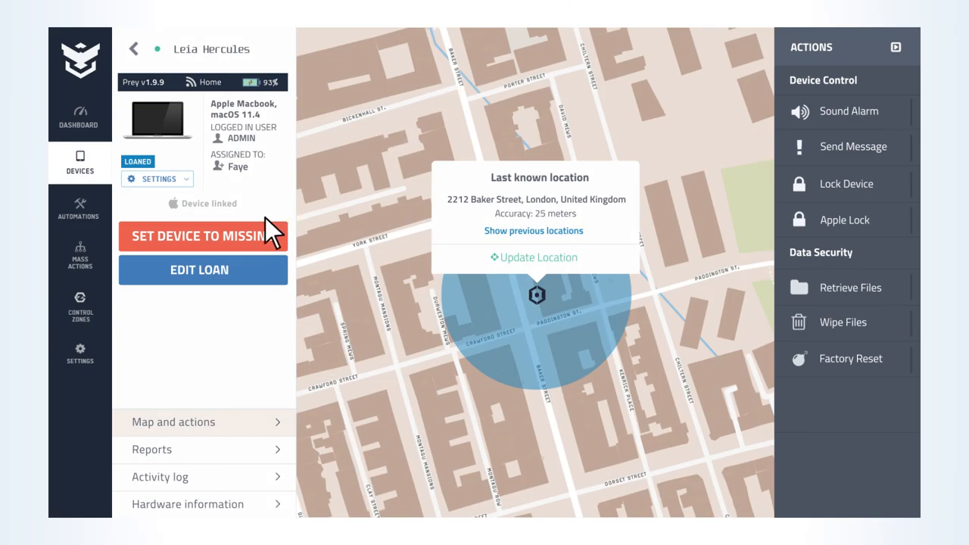
Mark the Macbook missing with 2-minute report frequency and start its sound alarm.
left_click(202, 235)
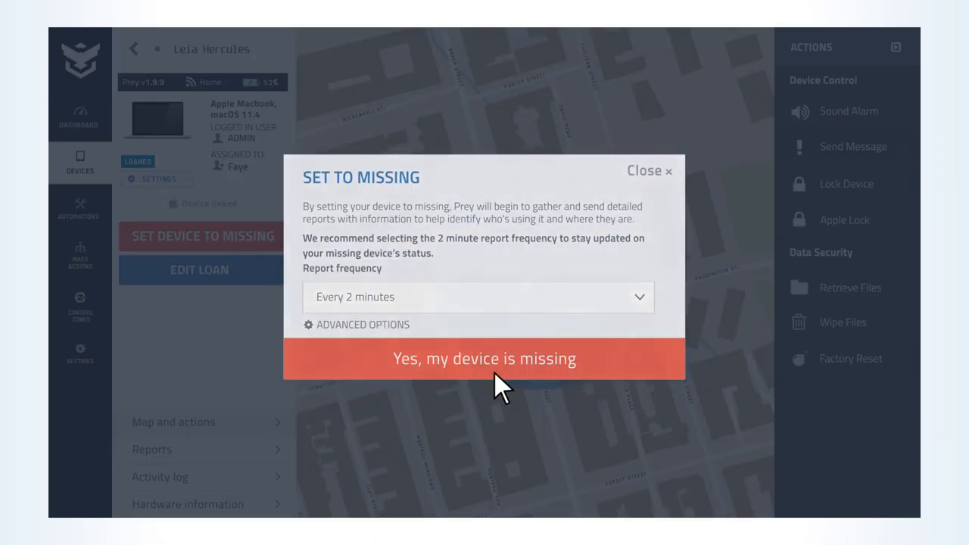
left_click(483, 358)
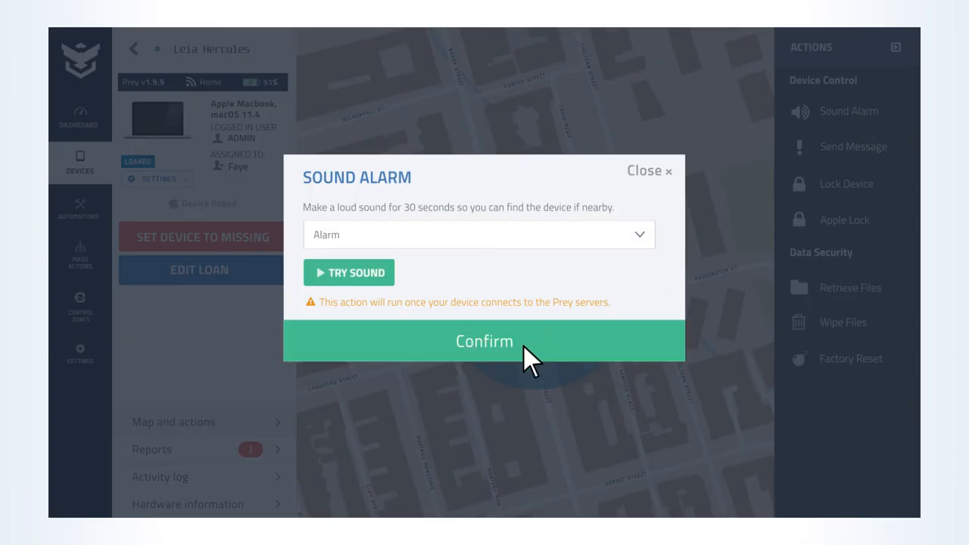
left_click(483, 341)
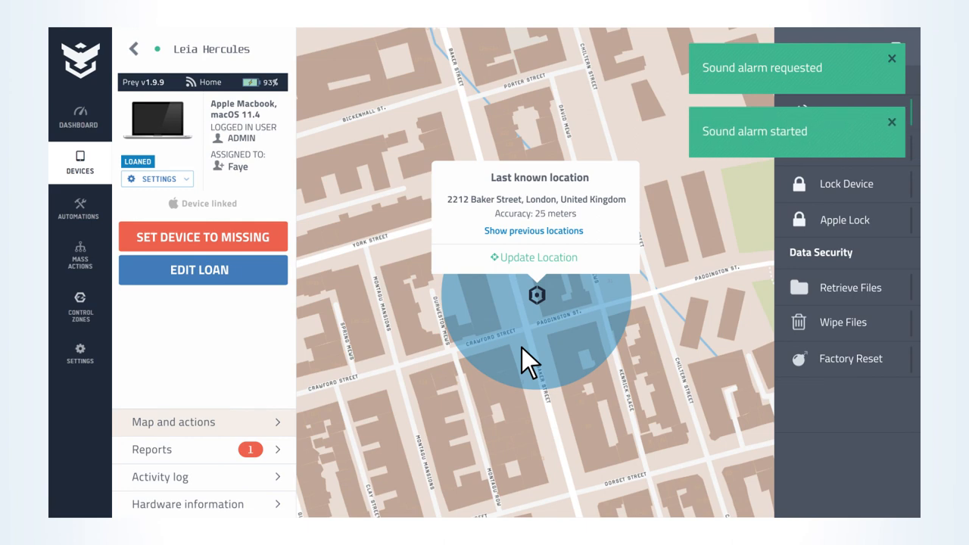